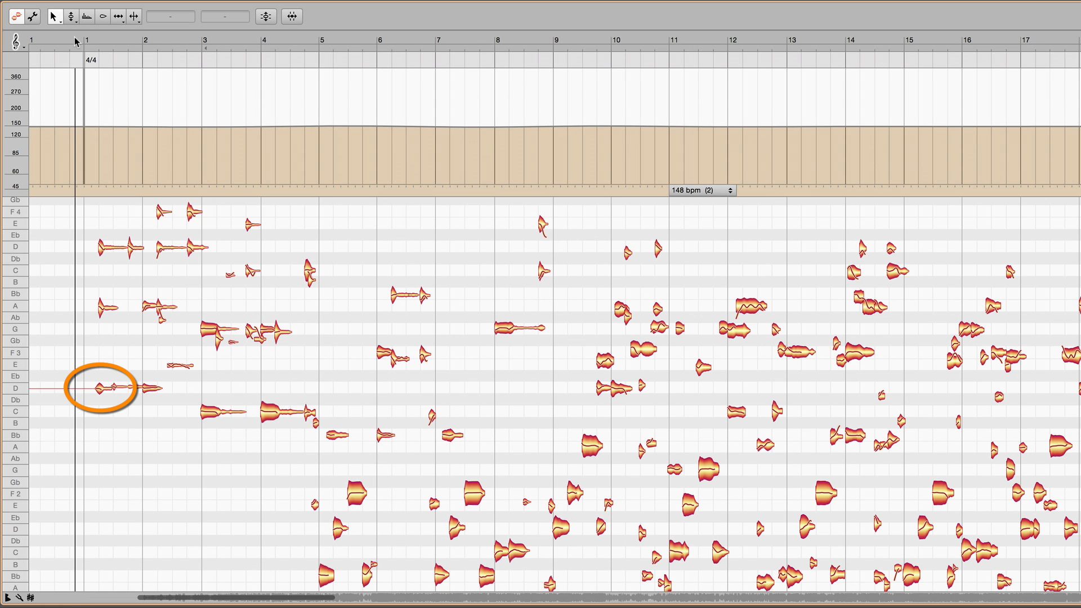
Step: Audition the melody from the start to hear where the downbeats fall
click(140, 41)
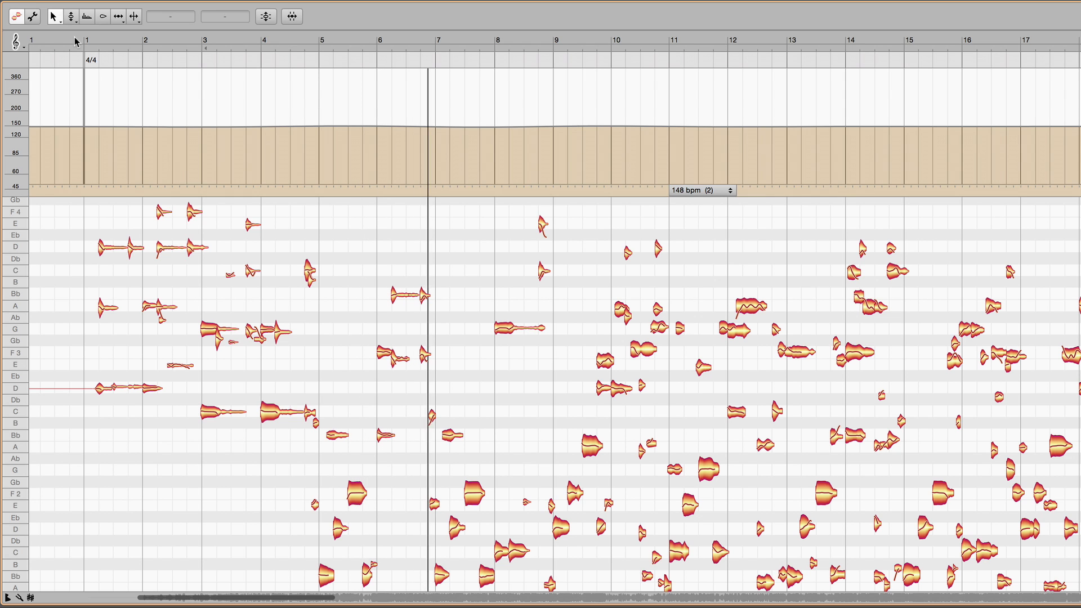
click(497, 41)
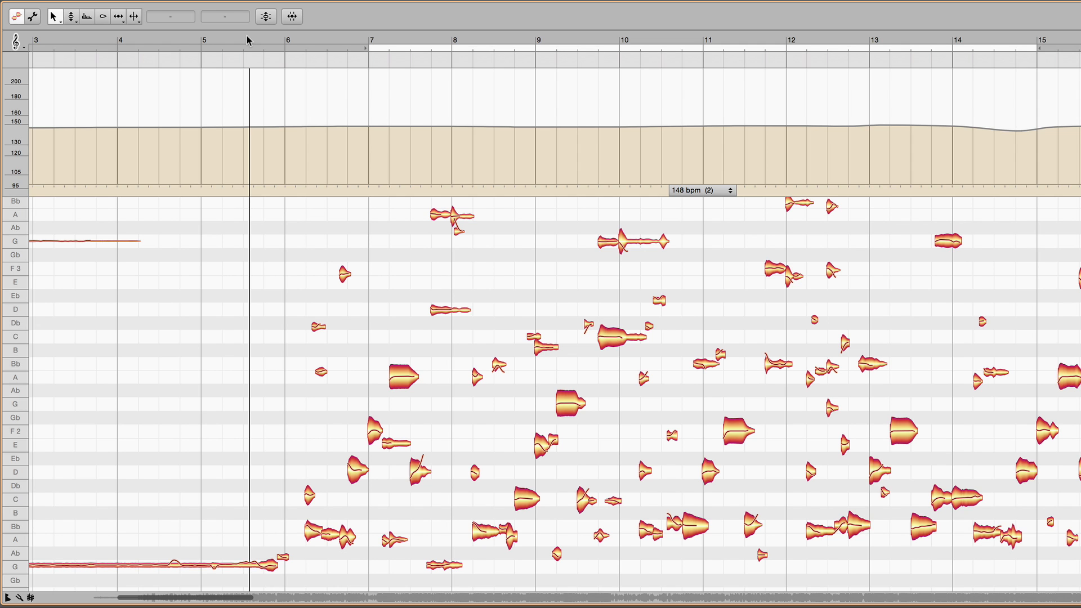
mouse_move(238, 41)
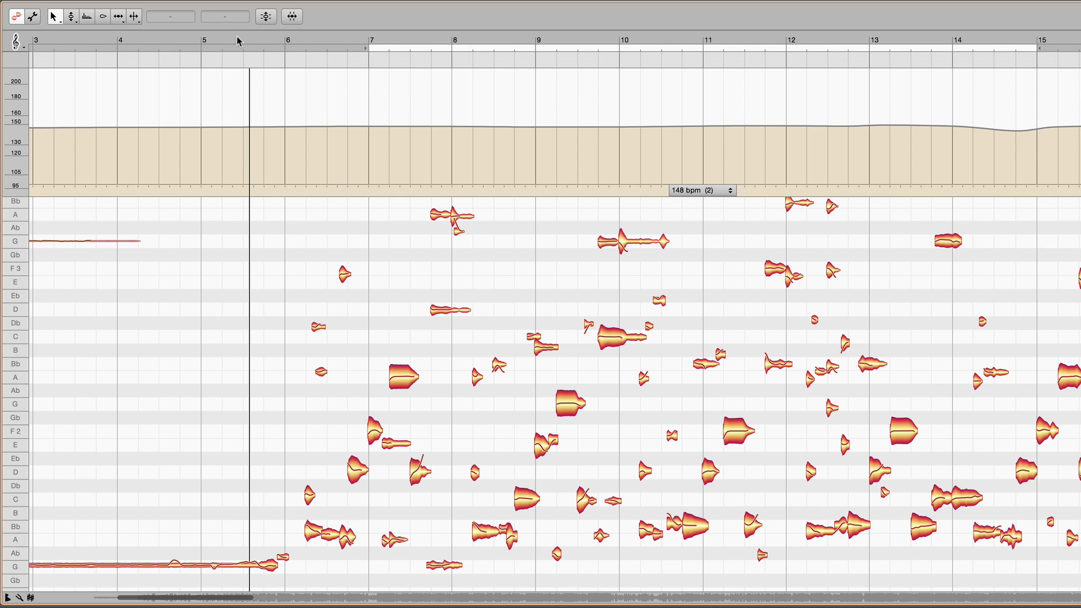
Step: Play back from around bar 5 and stop once the misalignment at bar 13 is heard
click(315, 41)
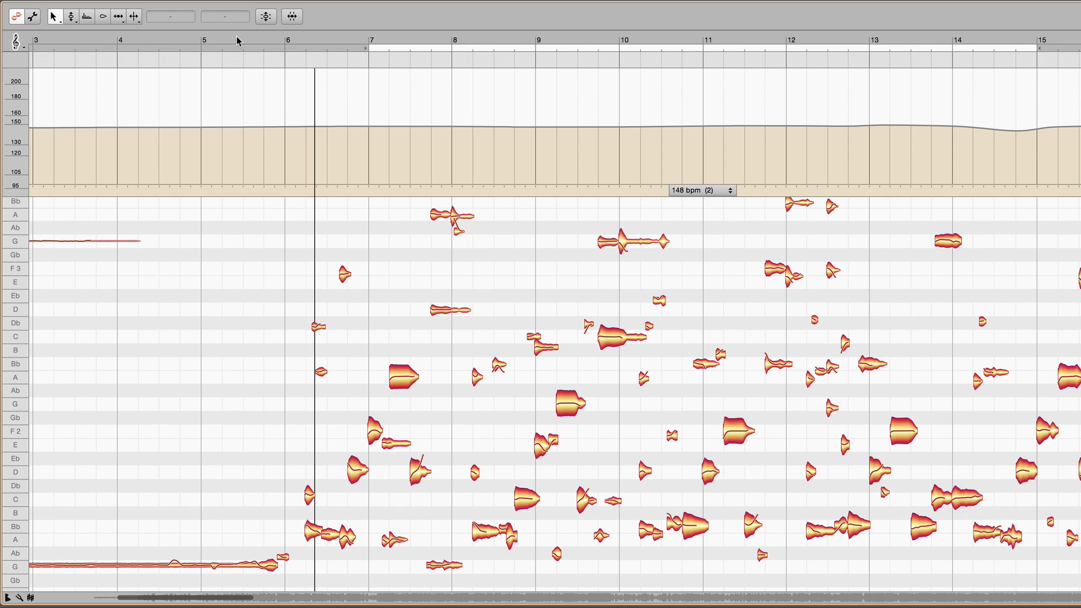
click(415, 51)
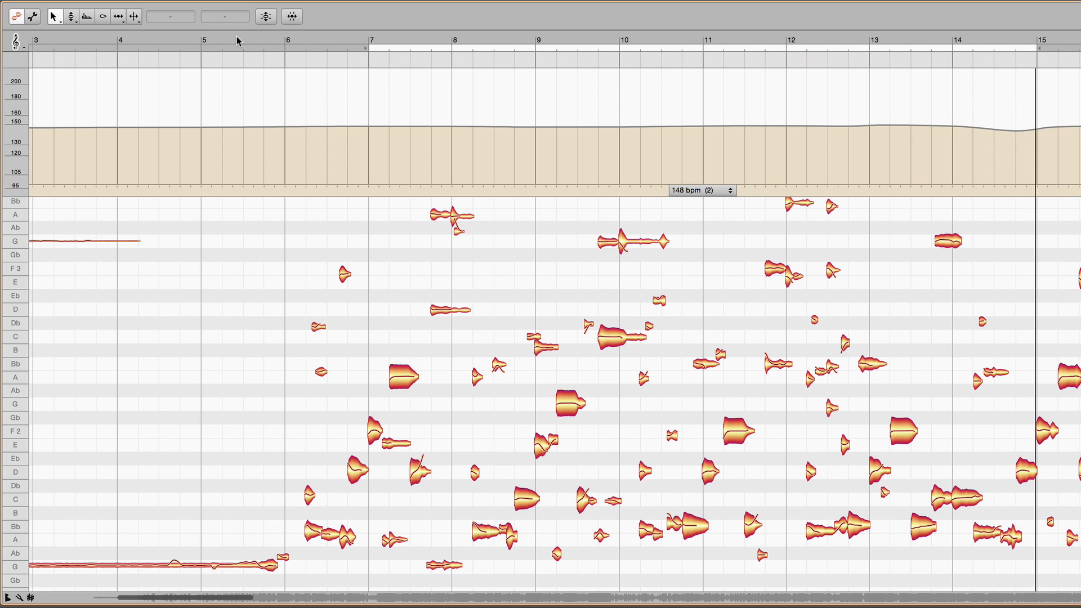
click(454, 39)
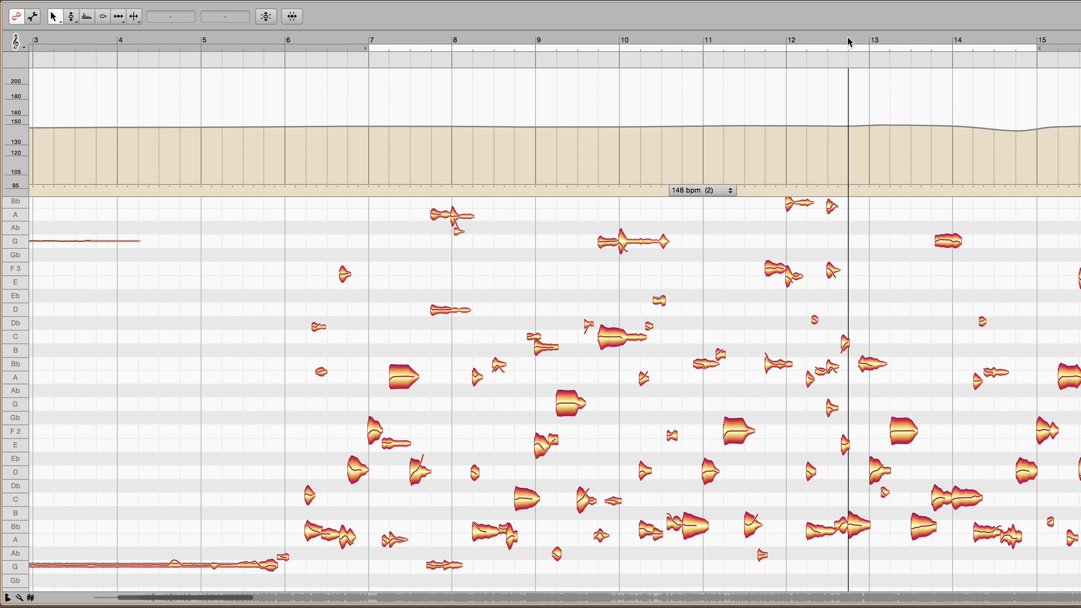
mouse_move(868, 57)
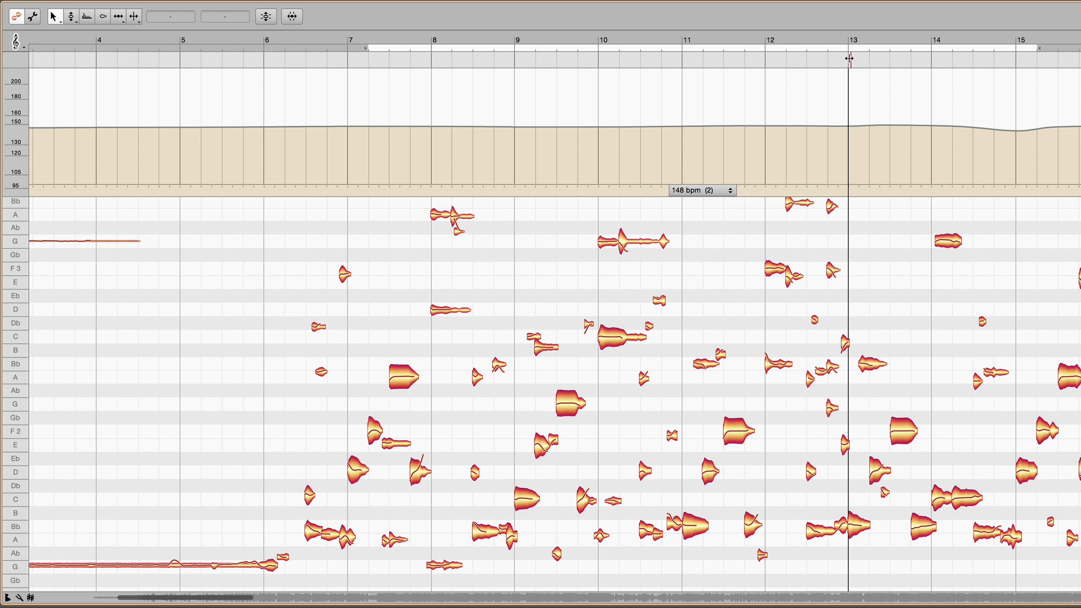
mouse_move(737, 38)
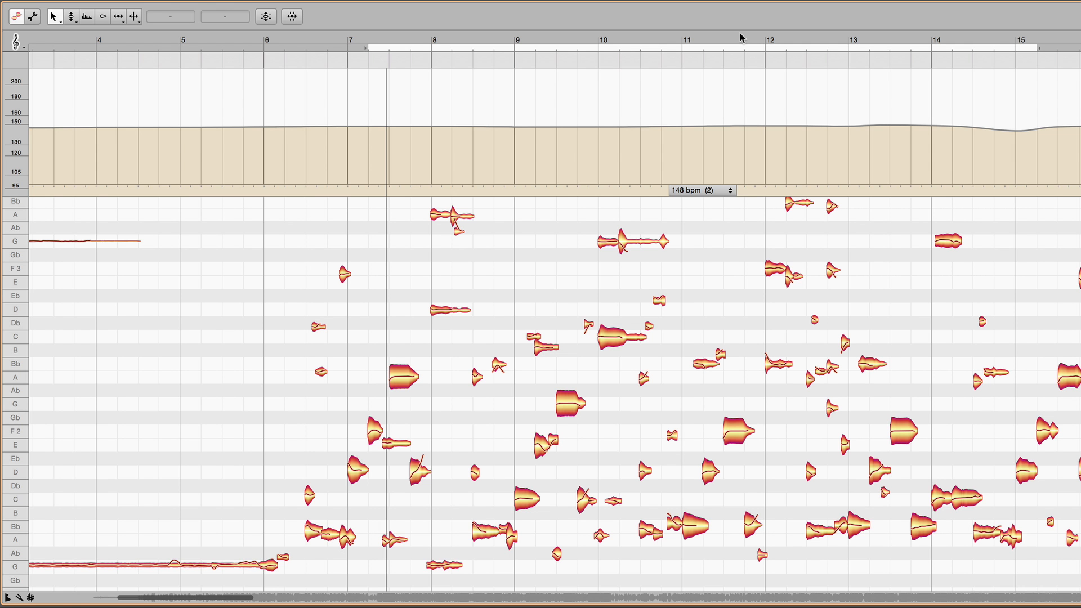
Step: Halve the detected tempo from 148 bpm to 74 bpm via the tempo alternatives list
scroll(right, 3)
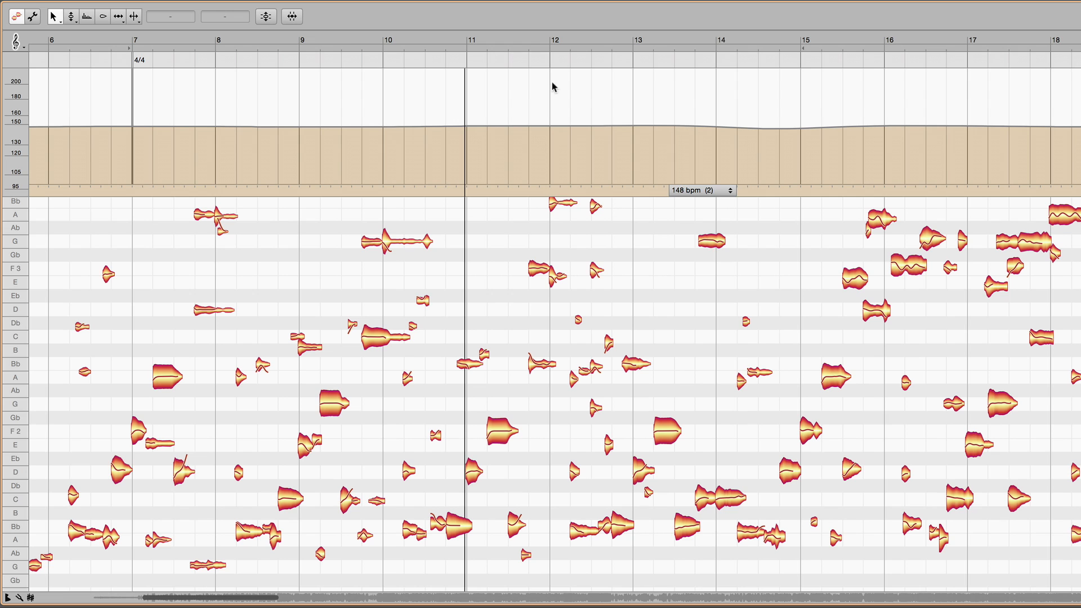
click(699, 191)
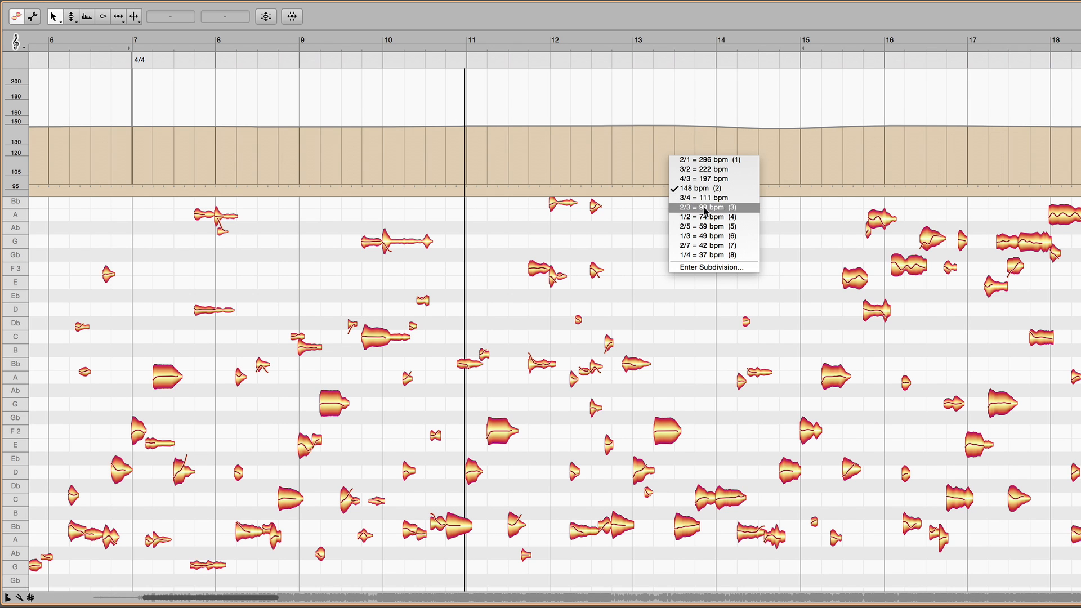
click(703, 217)
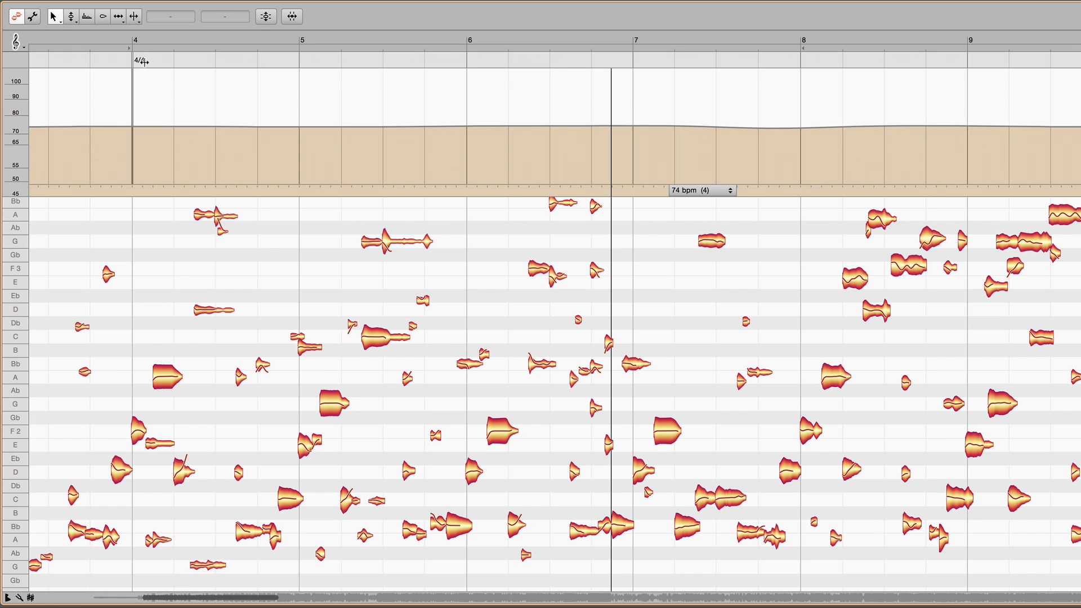
Step: Change the time signature marker at bar 4 from 4/4 to 8/8
click(139, 61)
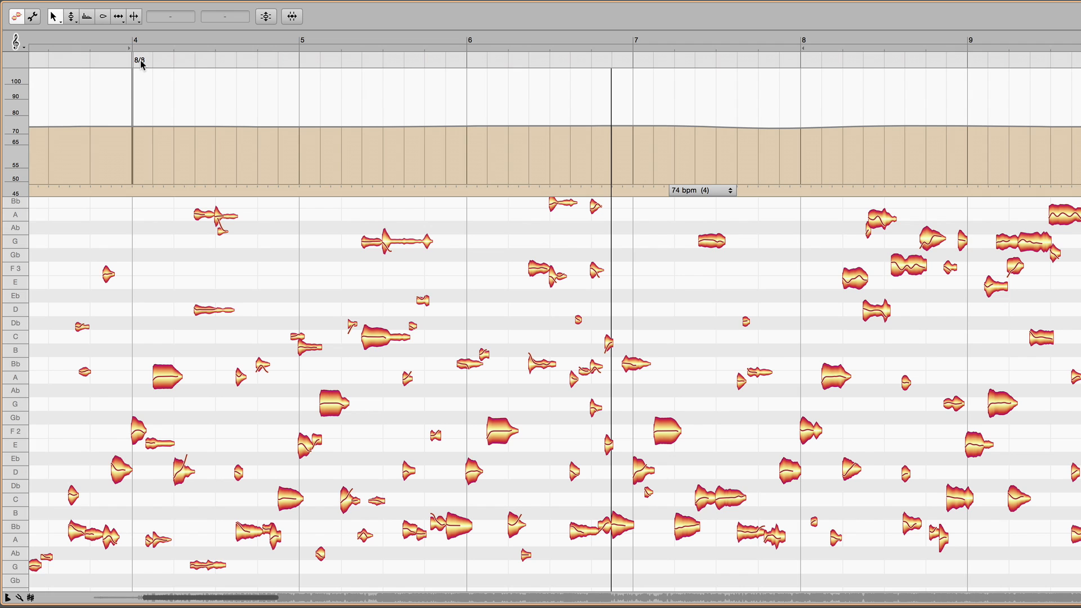
mouse_move(105, 48)
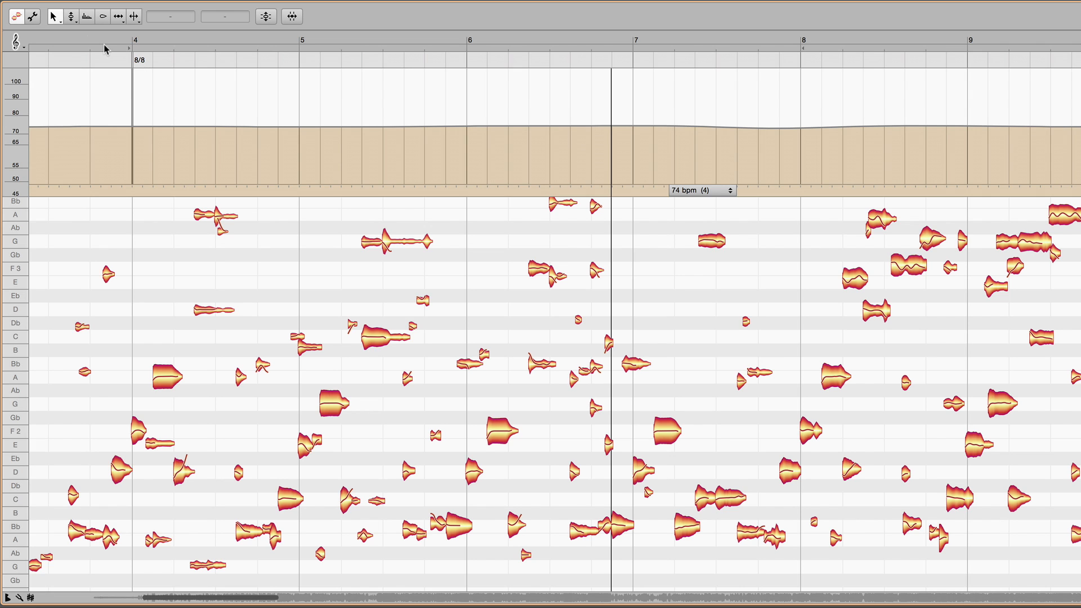
mouse_move(632, 60)
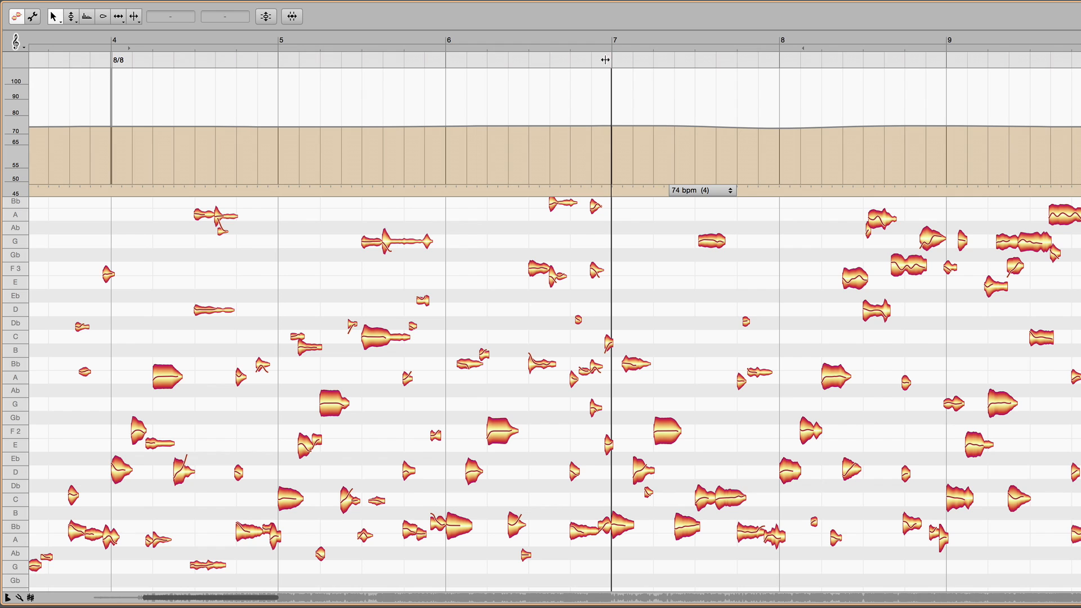
click(118, 60)
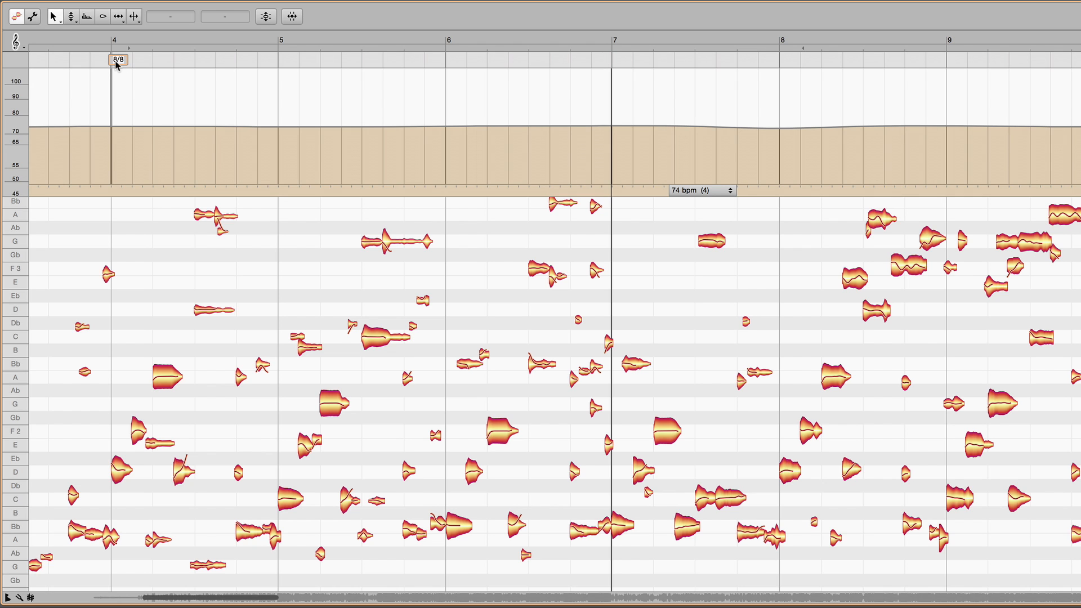